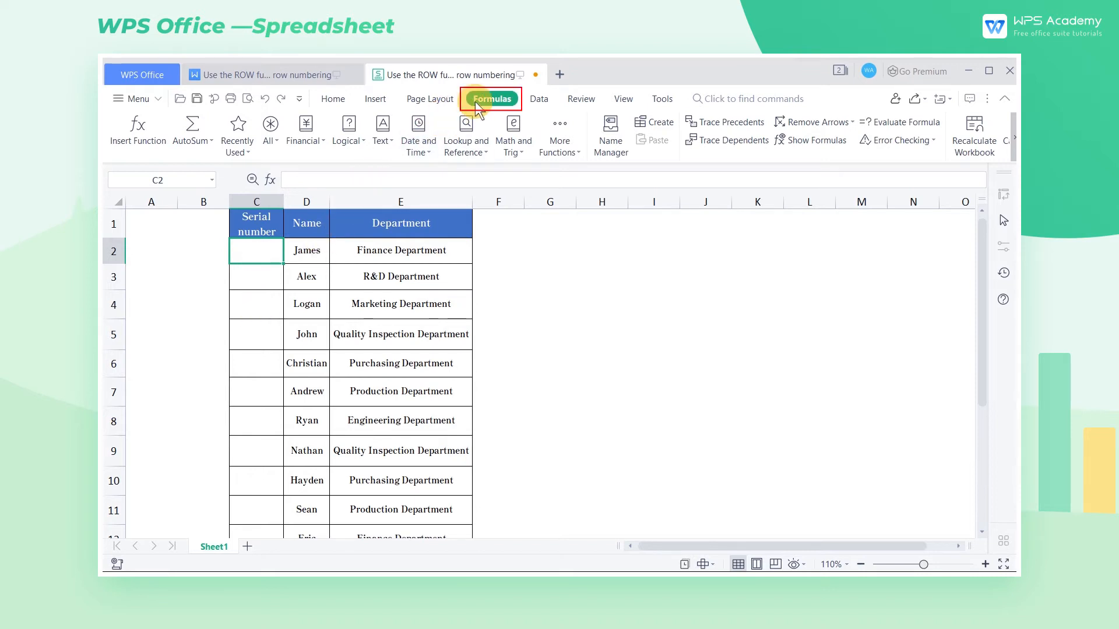
Insert the ROW function into C2 with no reference, so it displays 2
click(136, 132)
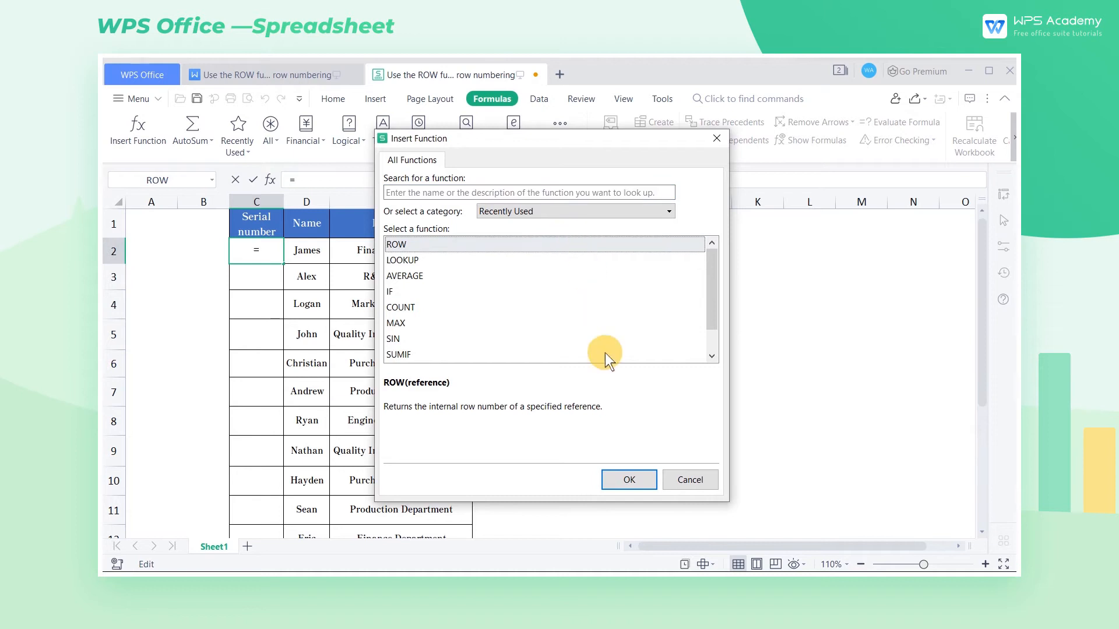
click(627, 479)
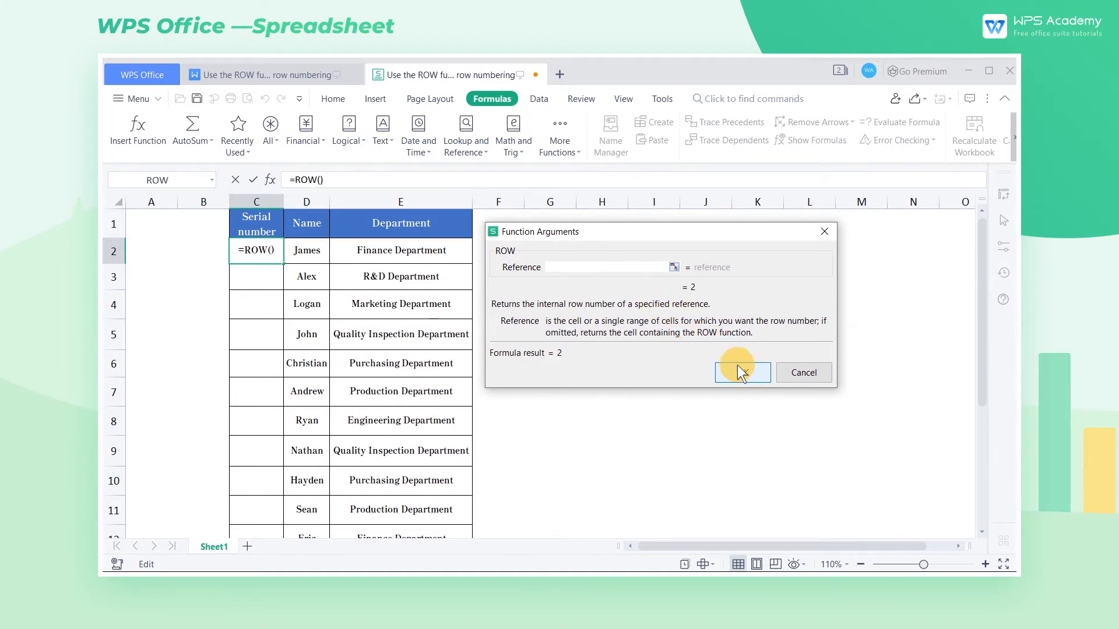
click(741, 372)
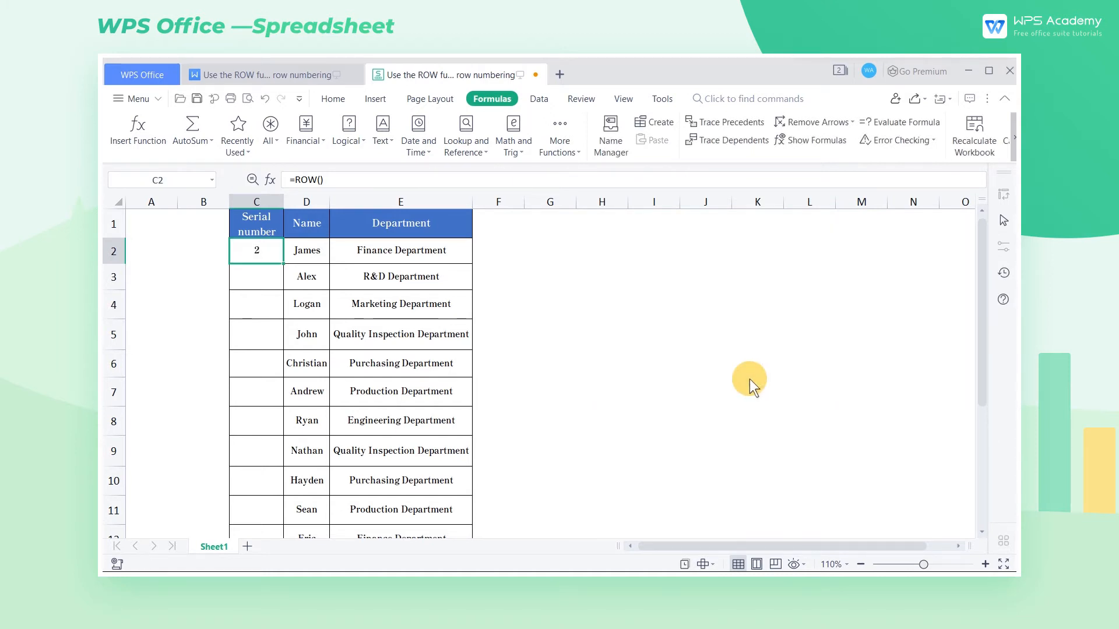
mouse_move(279, 286)
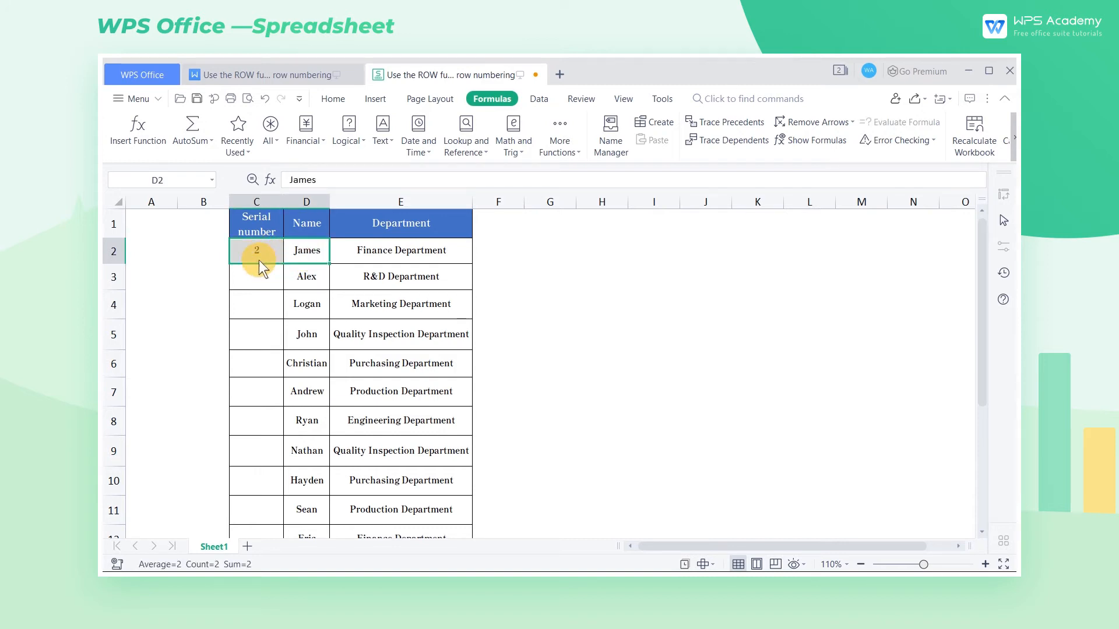
click(255, 251)
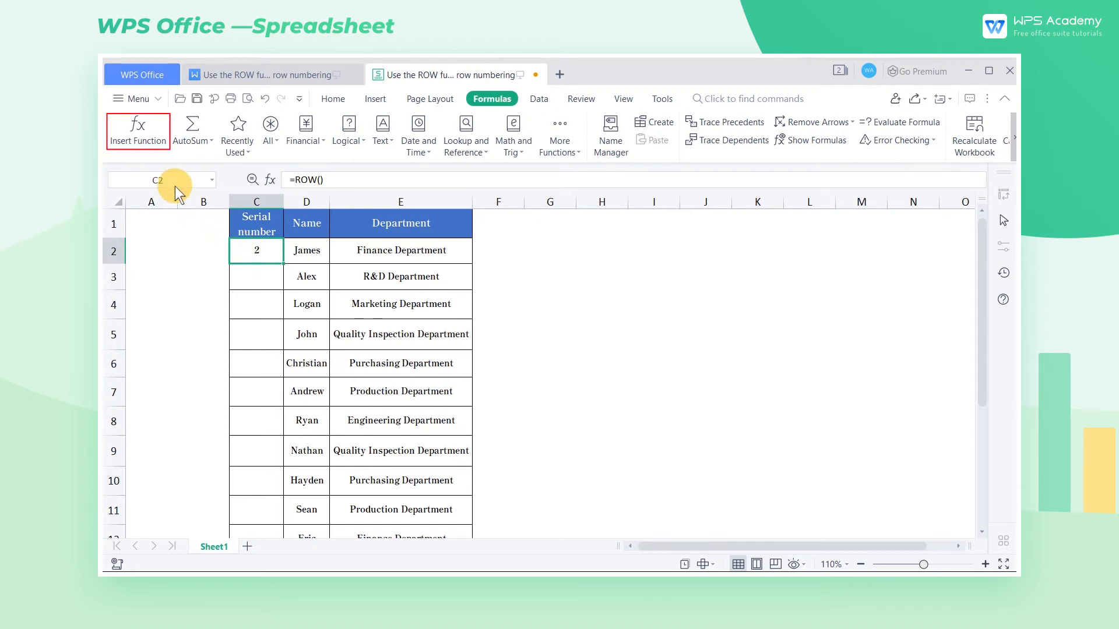
Set C2's ROW formula reference to cell C1, making it =ROW(C1) showing 1
click(137, 131)
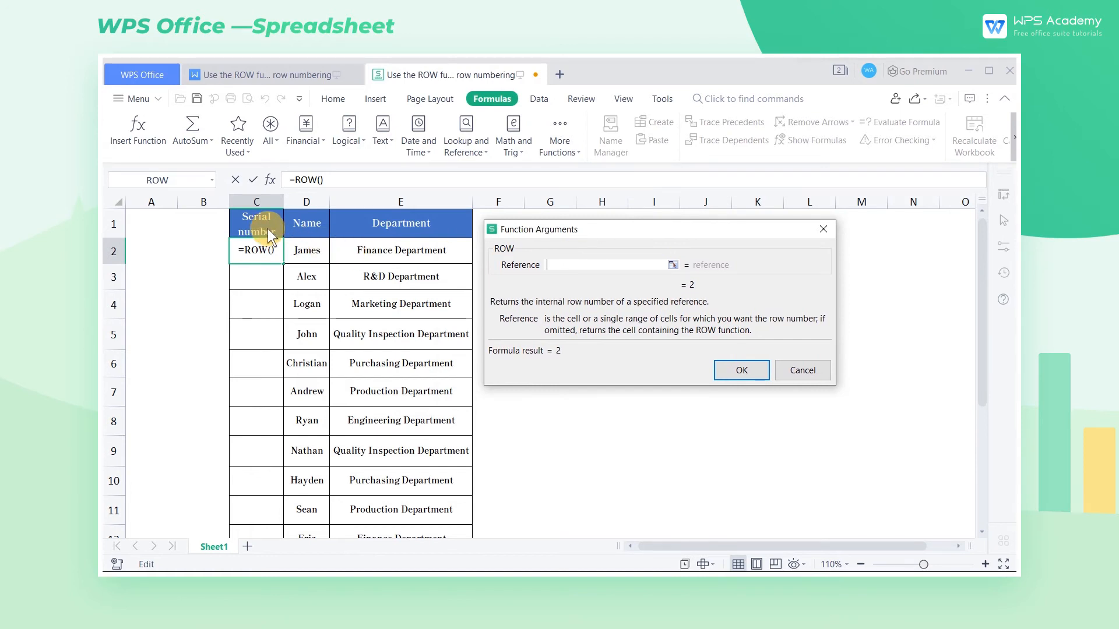
click(740, 369)
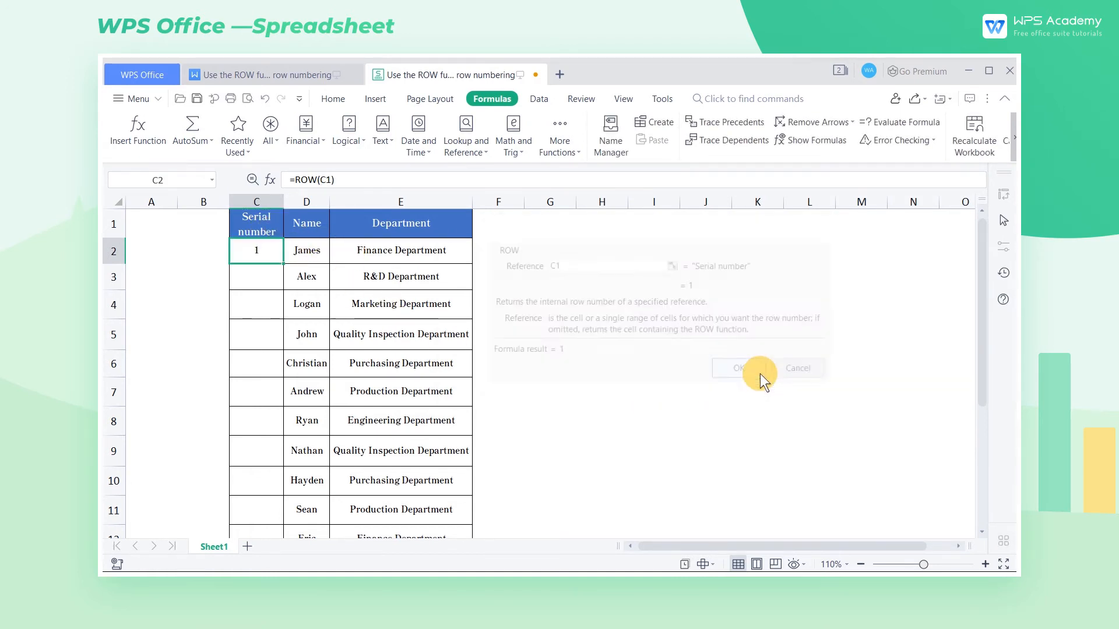
click(738, 367)
text(2)
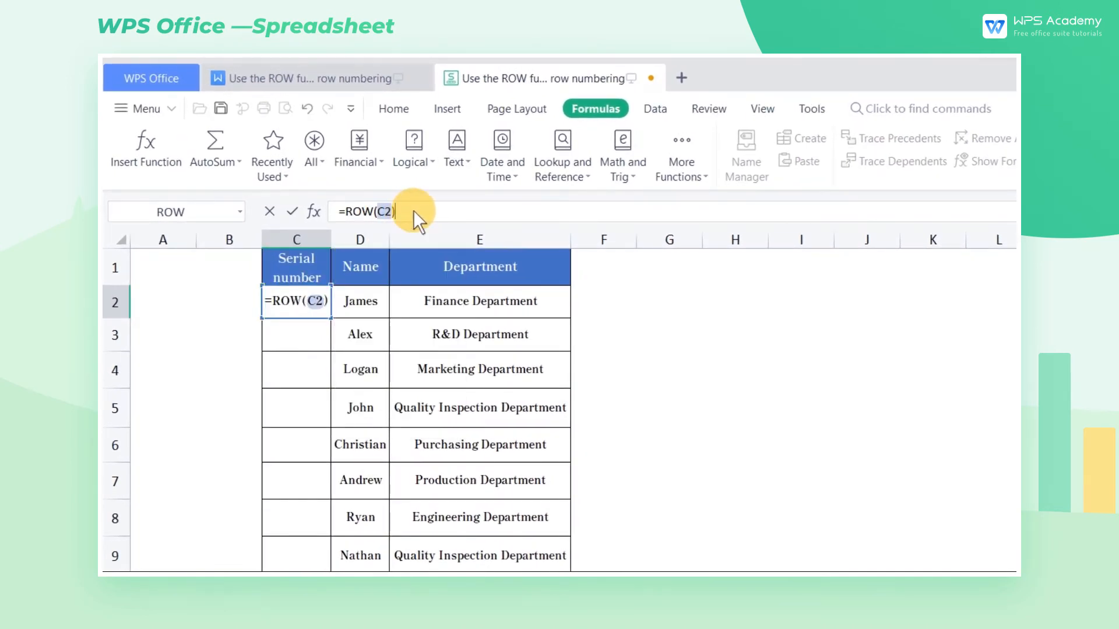
text(-1)
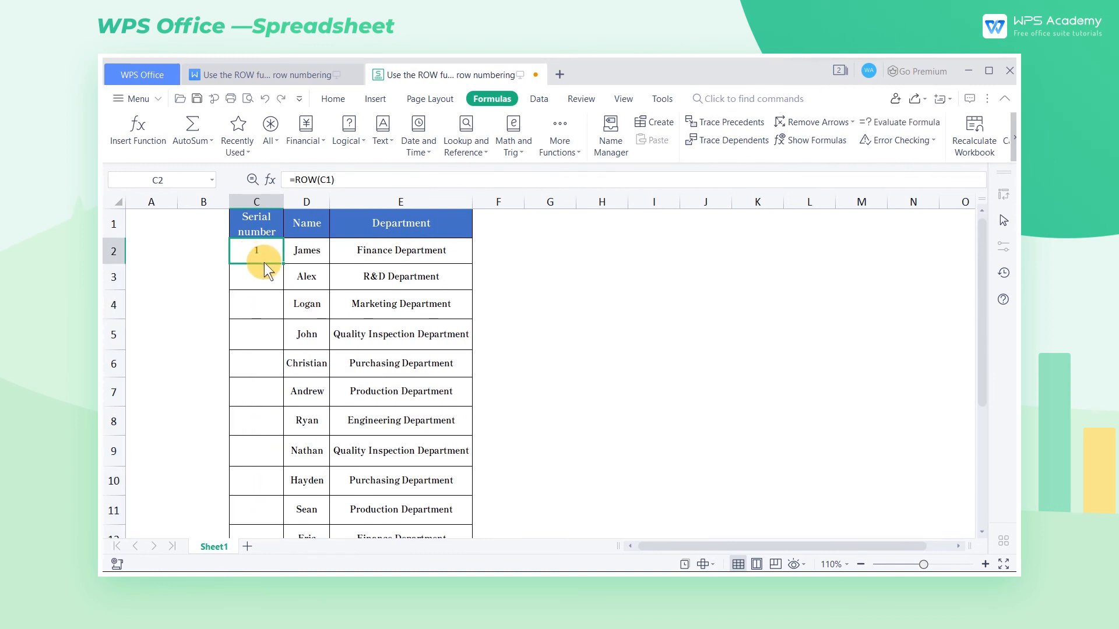
Enter =ROW(C2)-1 in C2 and reopen the cell to check the formula
text(=ROW(C2)-1)
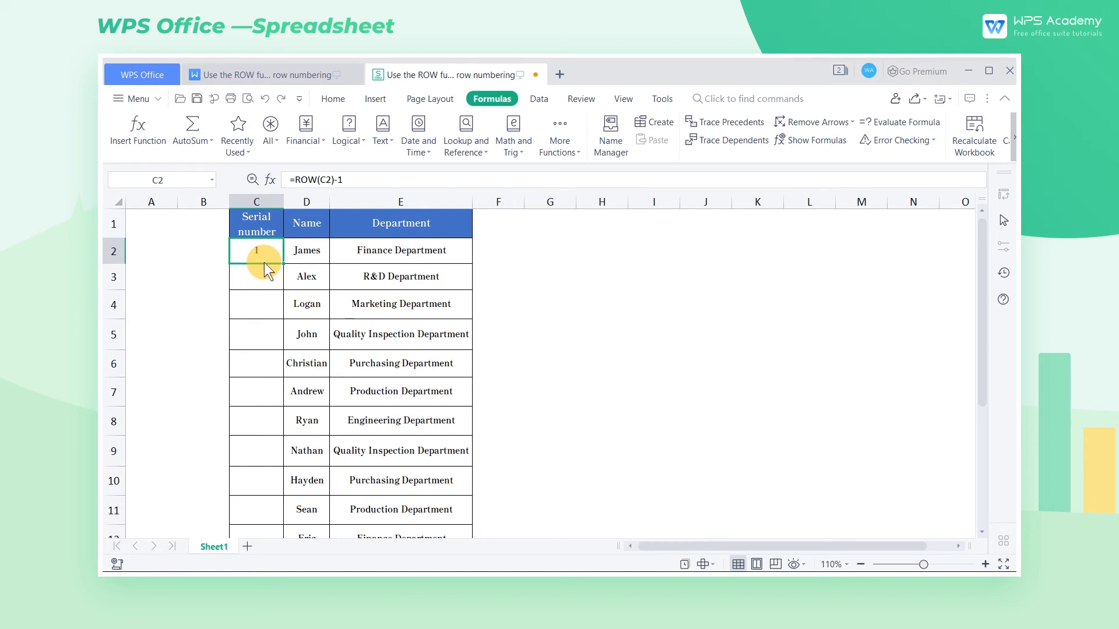
double_click(256, 250)
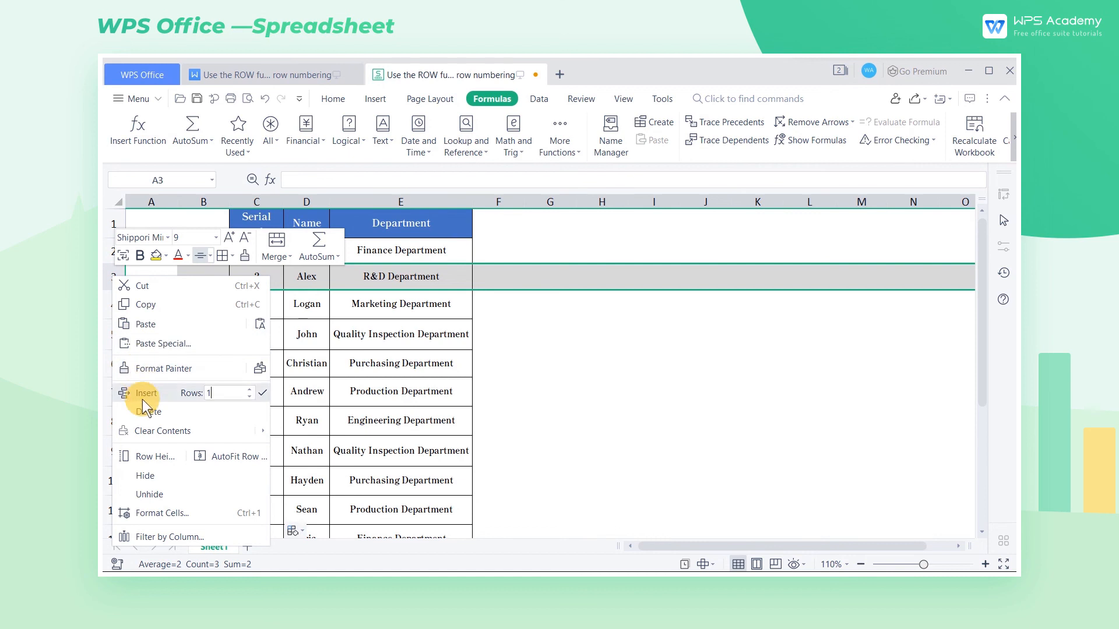
Fill C2's =ROW(C2)-1 formula down the Serial number column to the last row
click(145, 392)
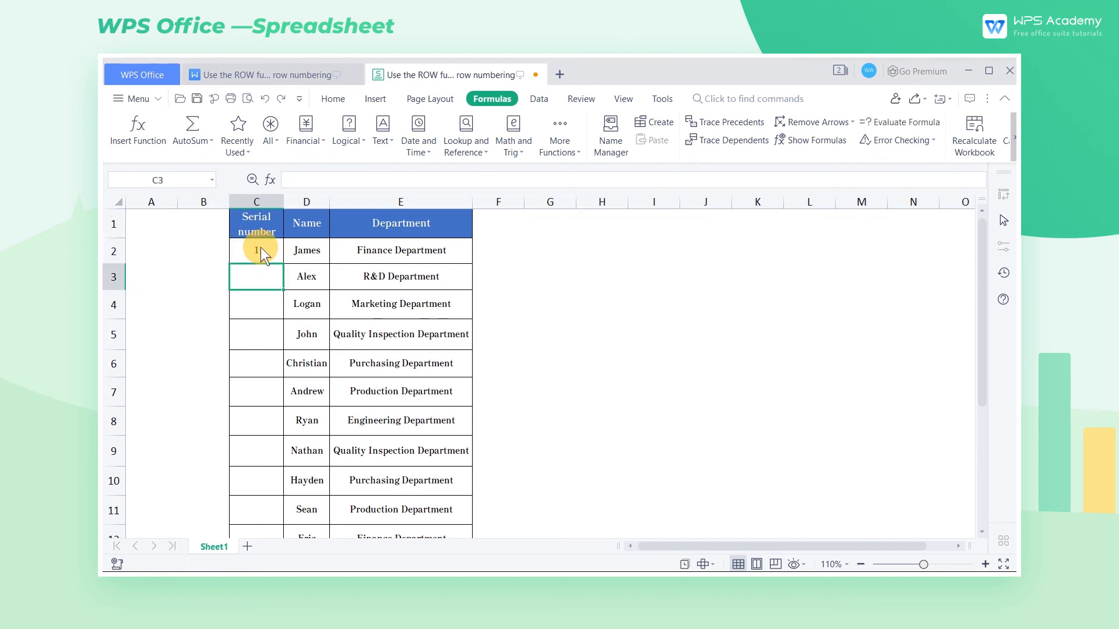
click(255, 250)
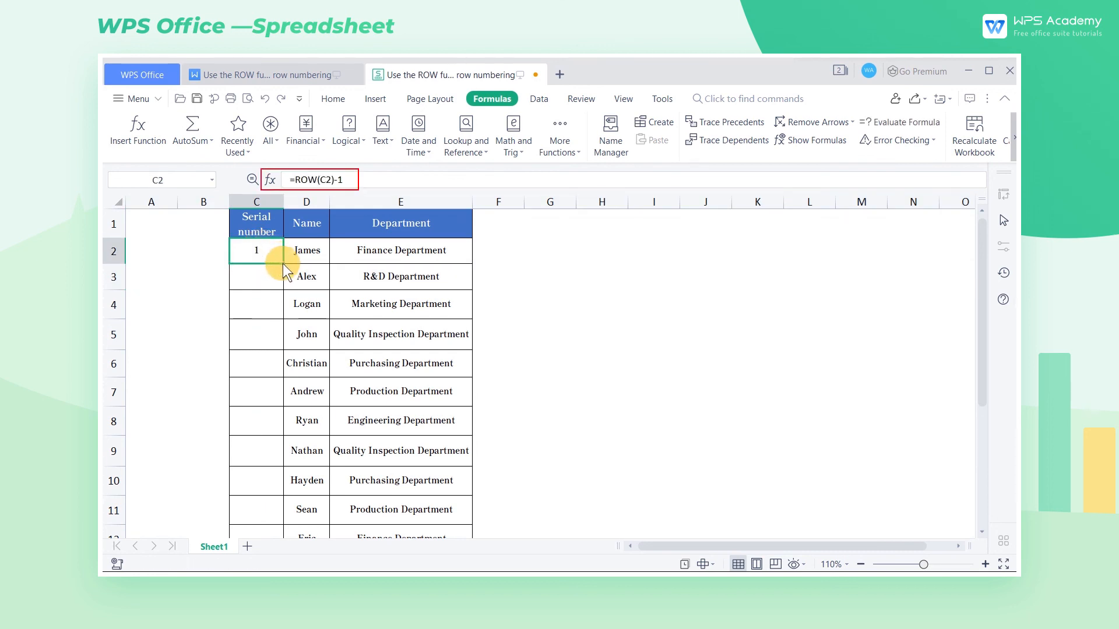
drag(256, 250, 256, 510)
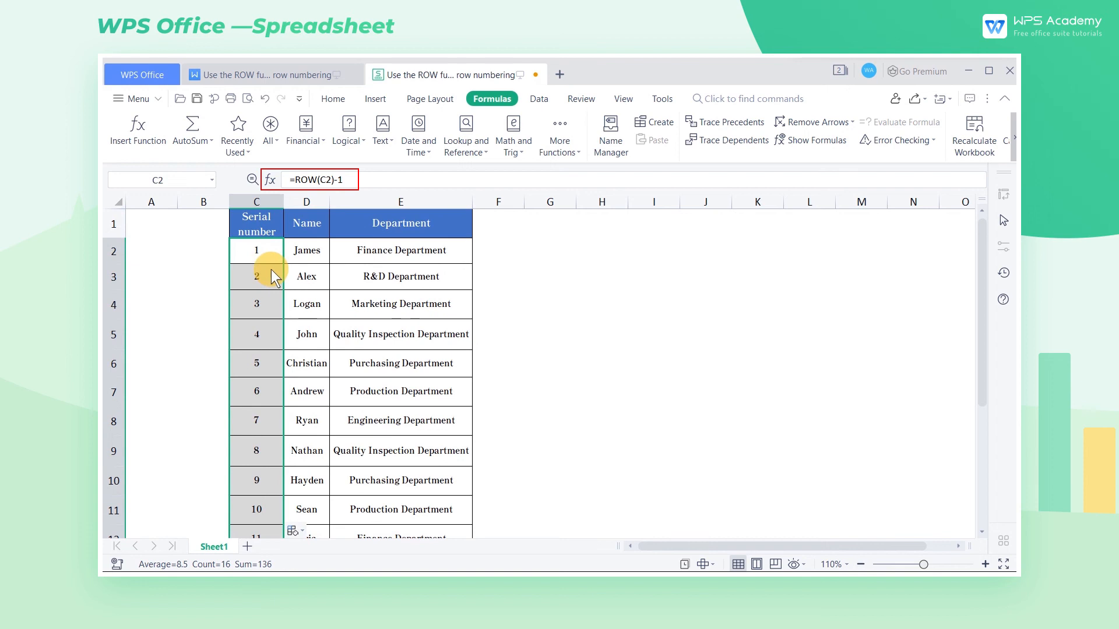